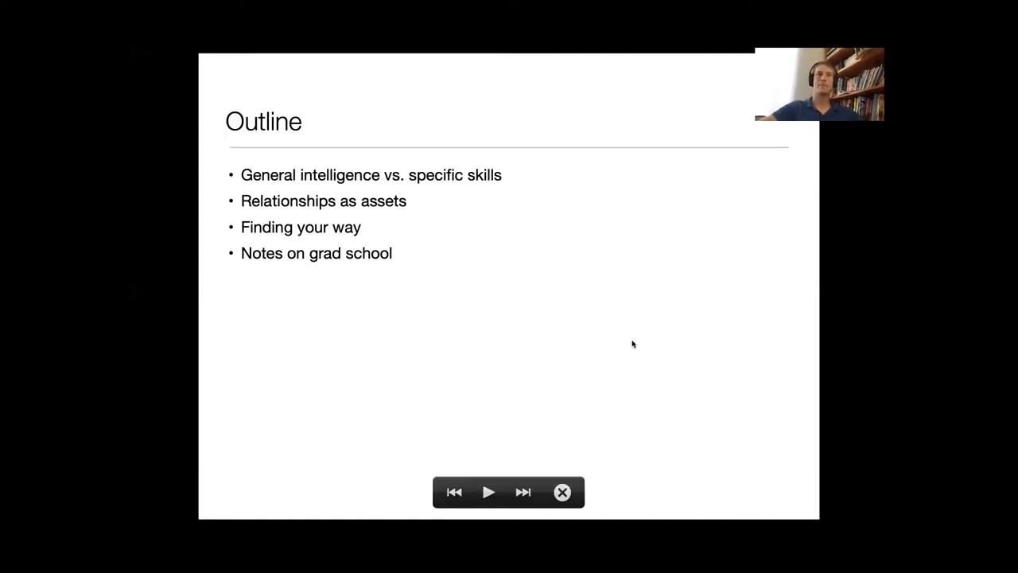
# - Advance the slideshow from the Outline slide to the specific skills versus general intelligence slide
pyautogui.click(522, 491)
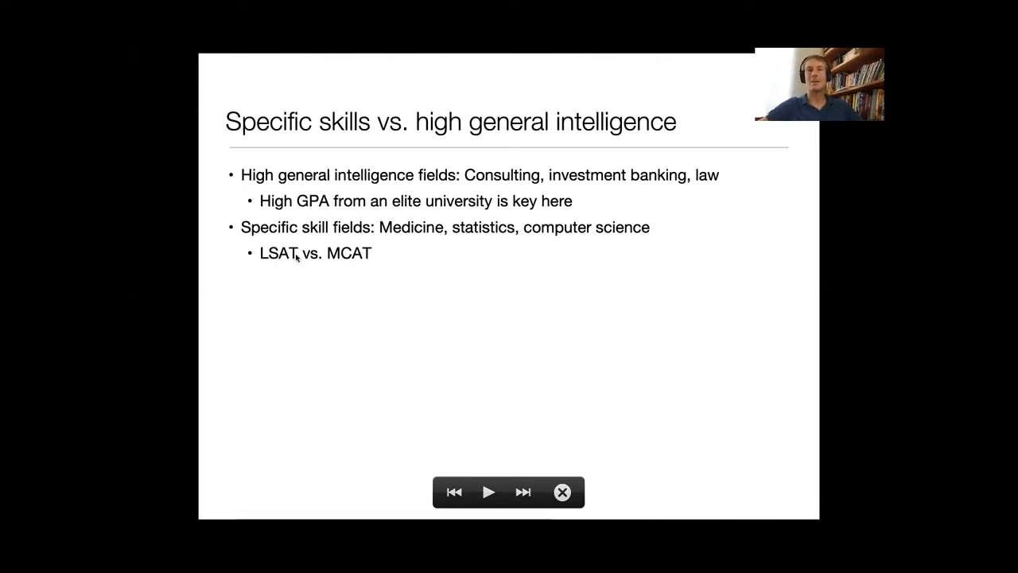
pyautogui.moveTo(385, 258)
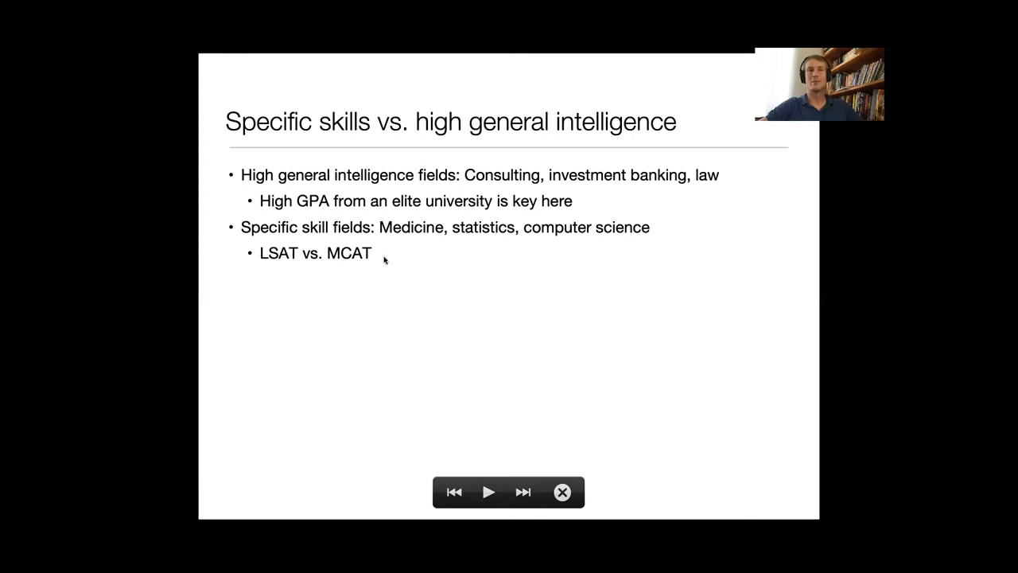
pyautogui.moveTo(407, 232)
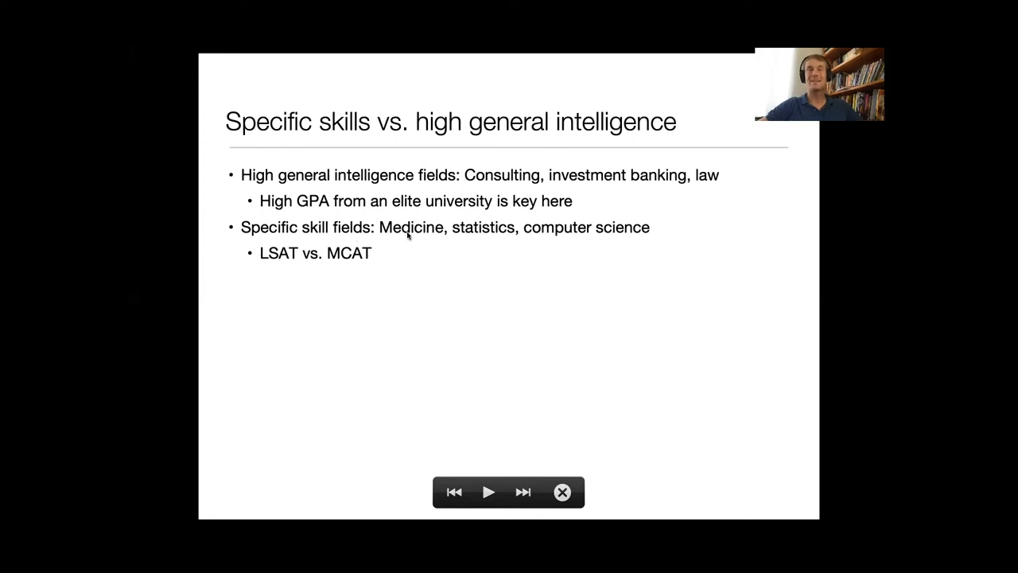
pyautogui.moveTo(325, 243)
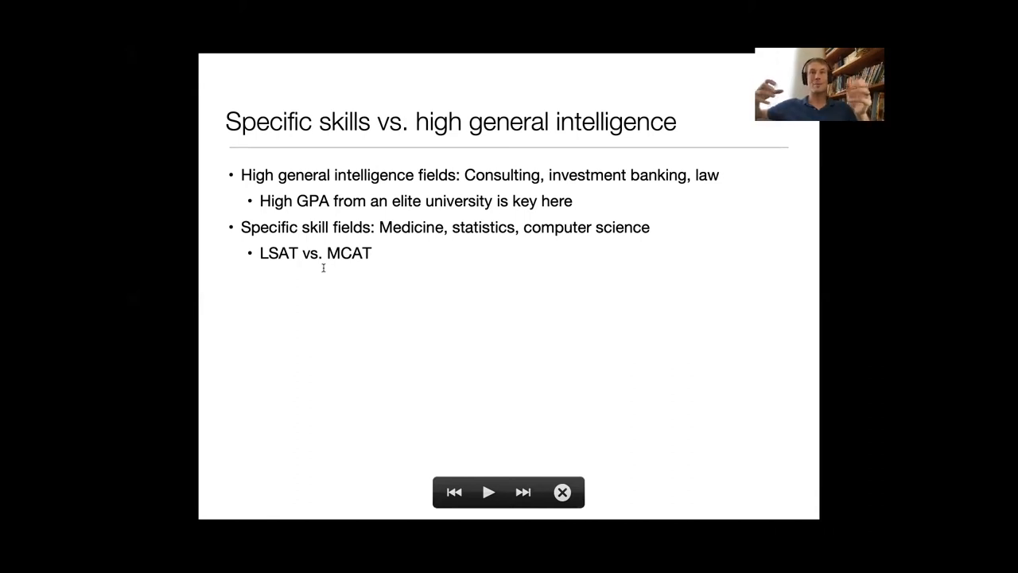
pyautogui.moveTo(448, 305)
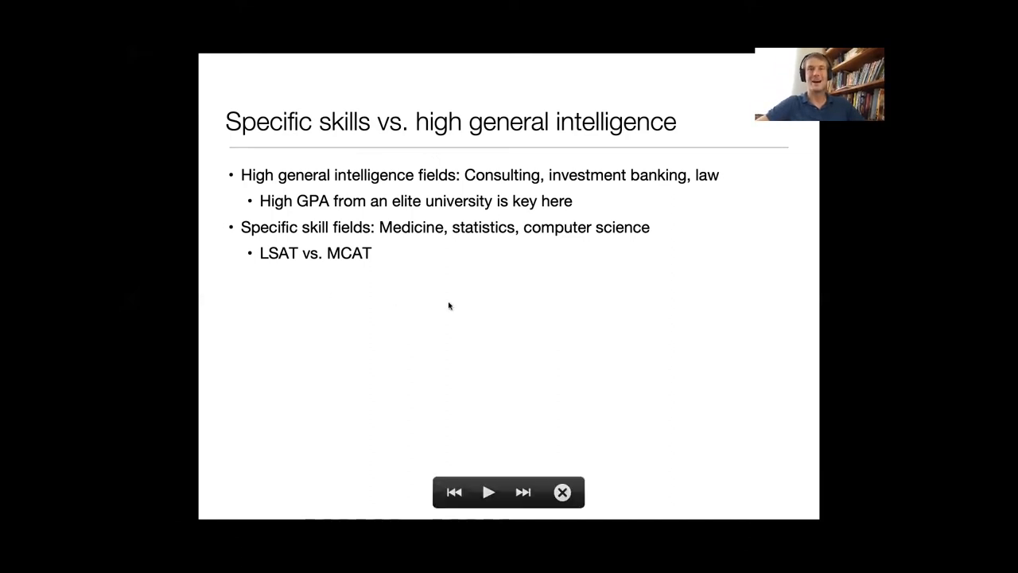
pyautogui.moveTo(501, 315)
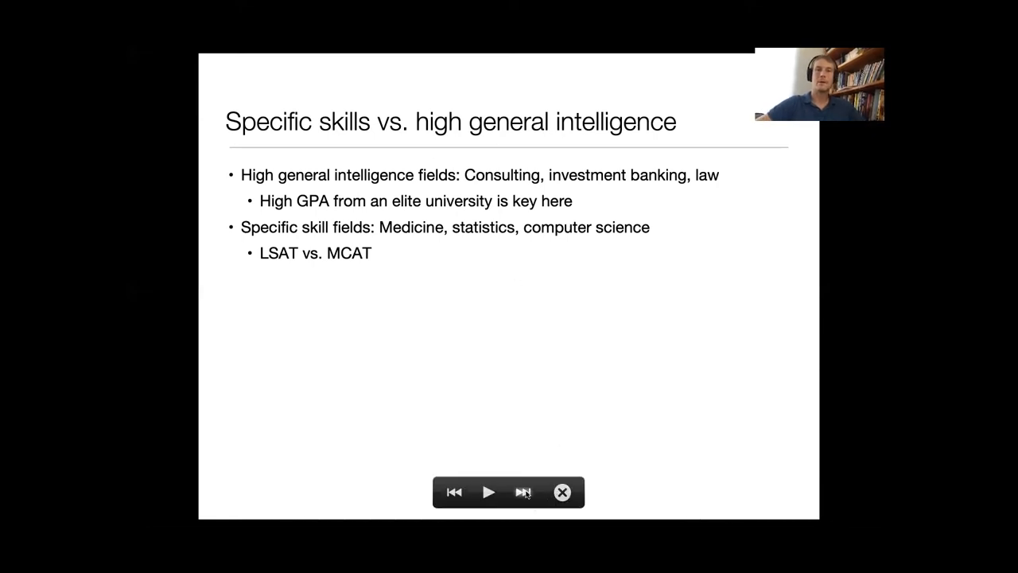
# - Advance the slideshow to the Valuable Skills slide on scarcity and rising demand
pyautogui.click(521, 491)
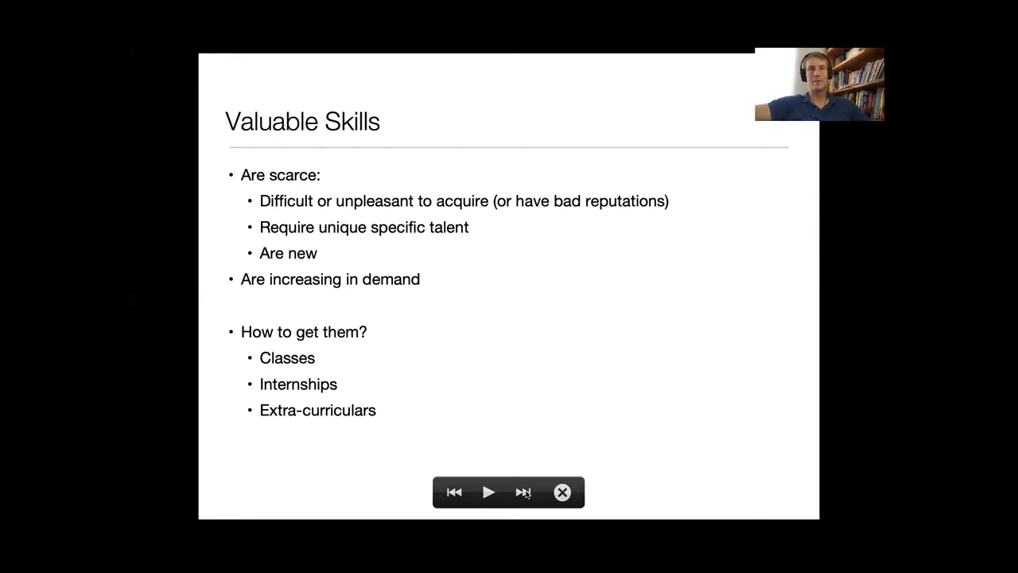
pyautogui.moveTo(735, 256)
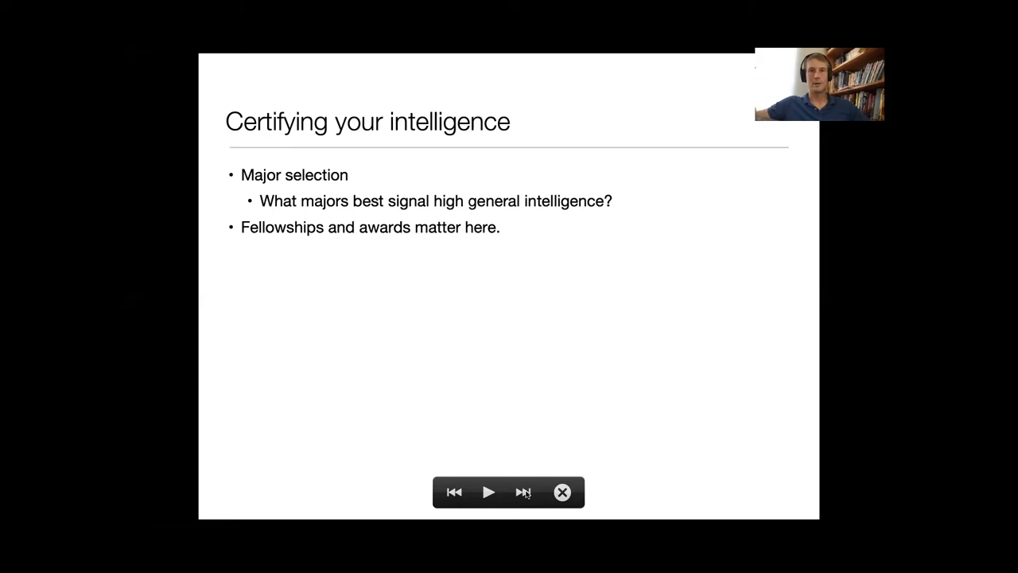
# - Advance the slideshow past the Certifying your intelligence slide to writing and public speaking skills
pyautogui.click(522, 492)
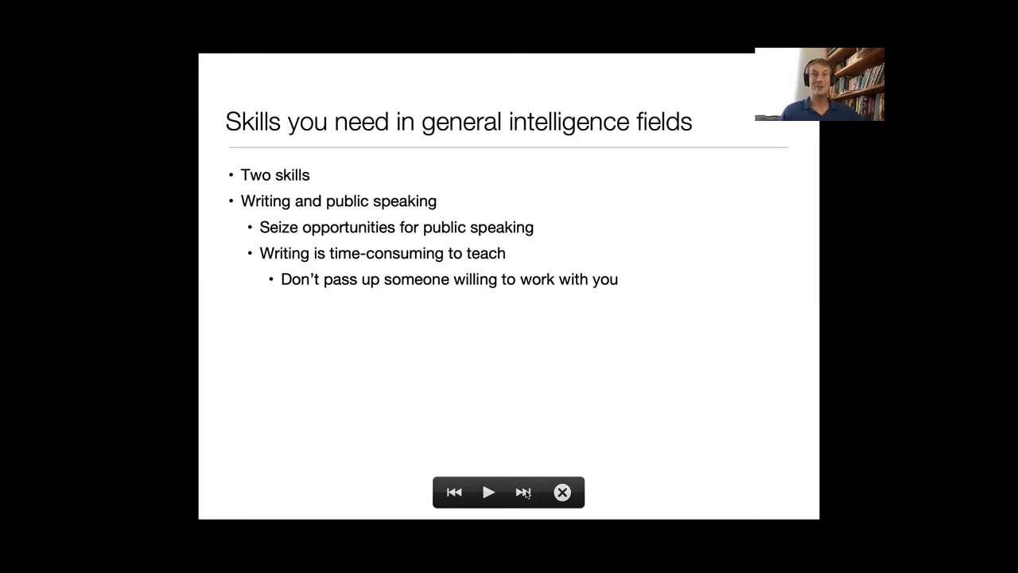
# - Advance the slideshow past the general intelligence skills slide to the Relationships slide
pyautogui.click(523, 491)
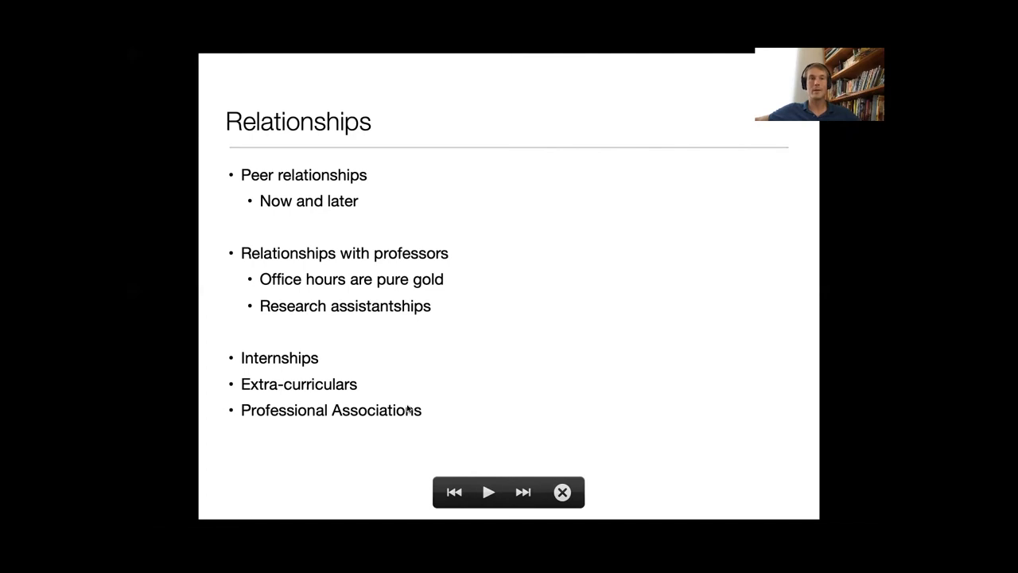
pyautogui.moveTo(232, 350)
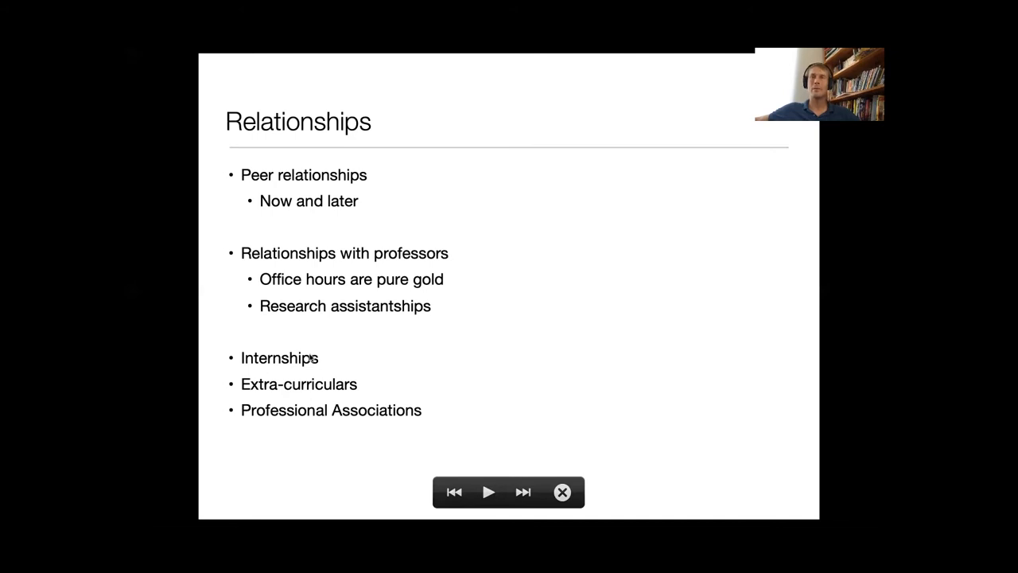
pyautogui.moveTo(323, 356)
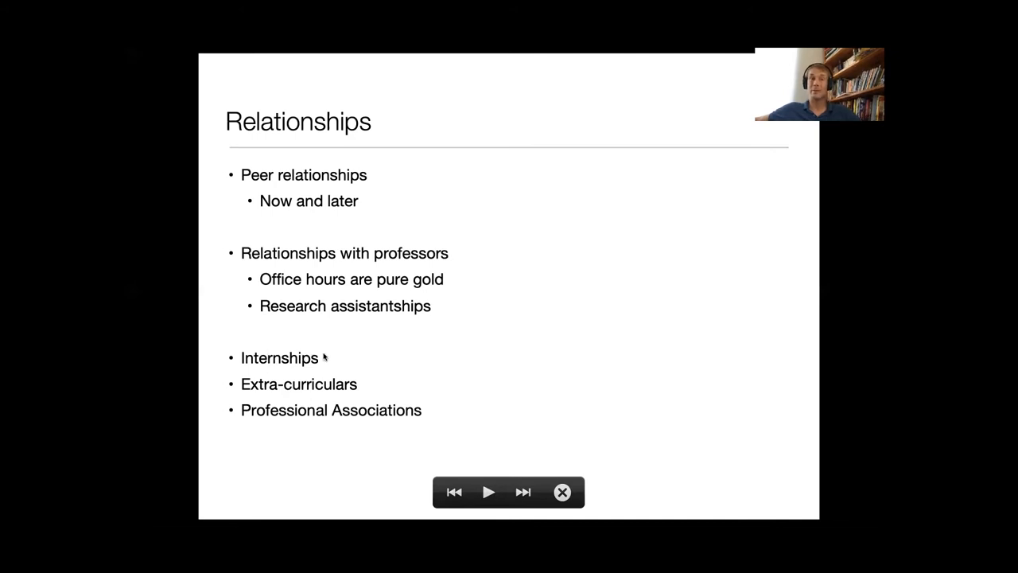
pyautogui.moveTo(364, 369)
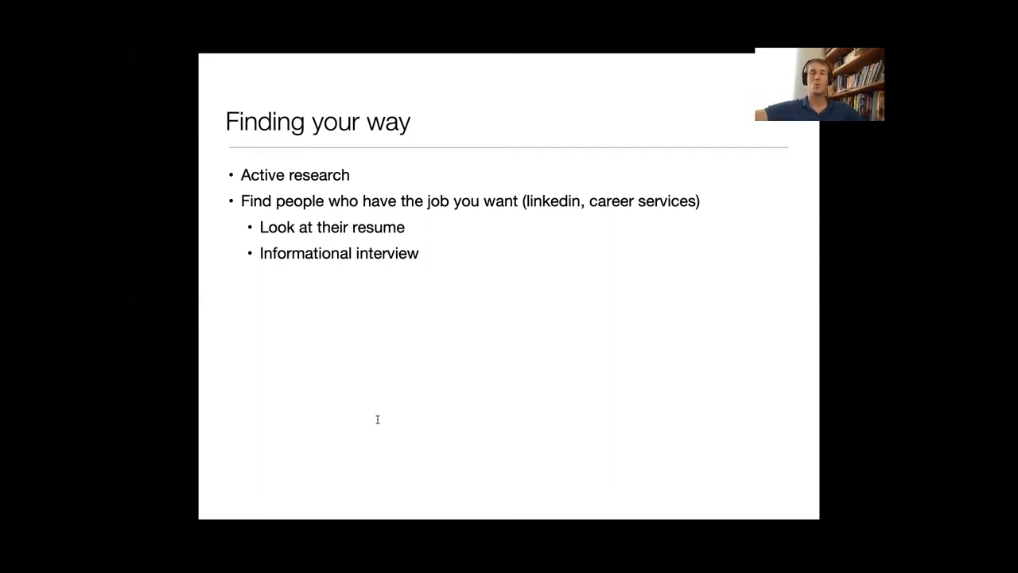
pyautogui.press('right')
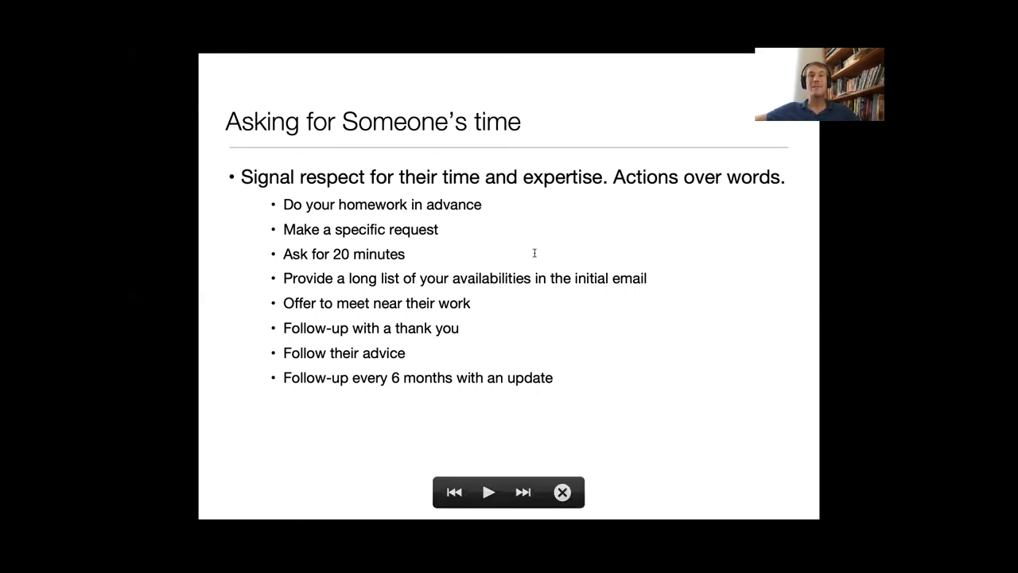
pyautogui.moveTo(696, 280)
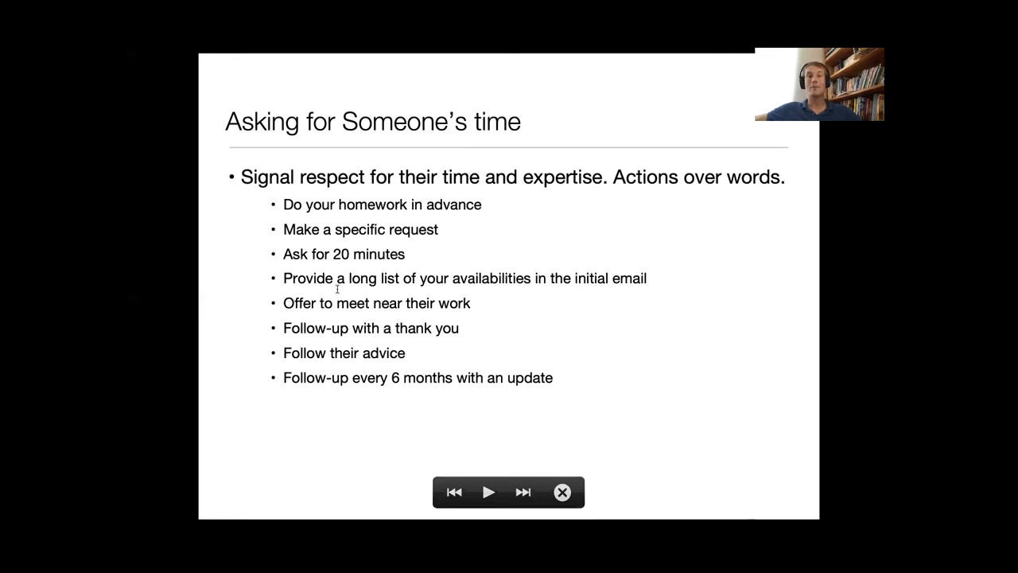
pyautogui.moveTo(393, 294)
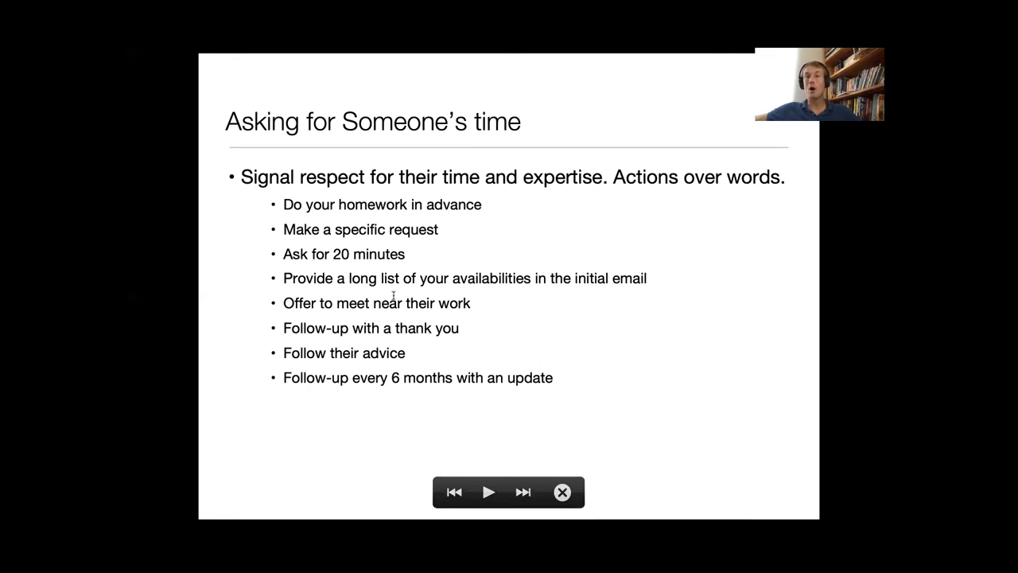
pyautogui.moveTo(500, 297)
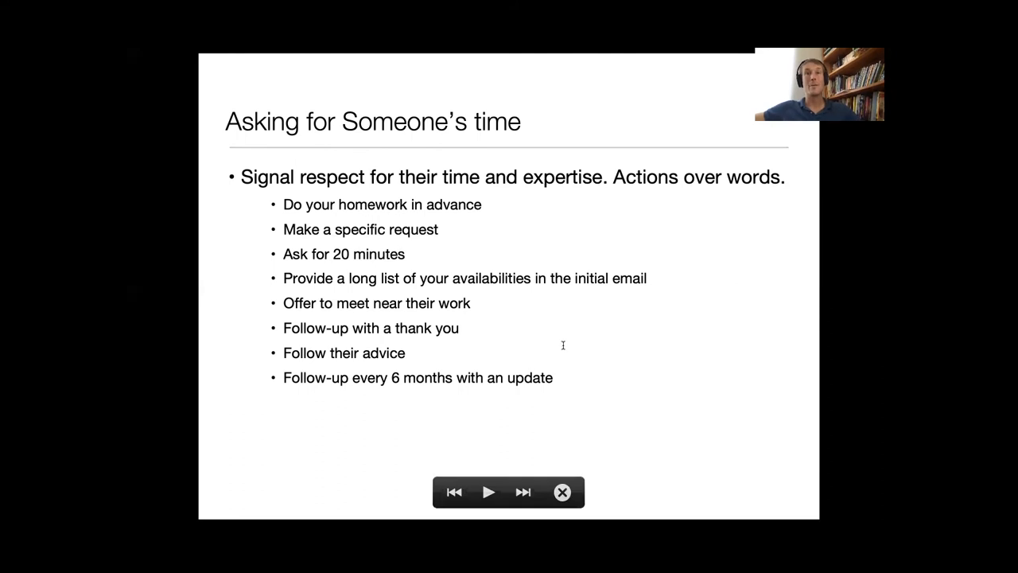
pyautogui.moveTo(604, 340)
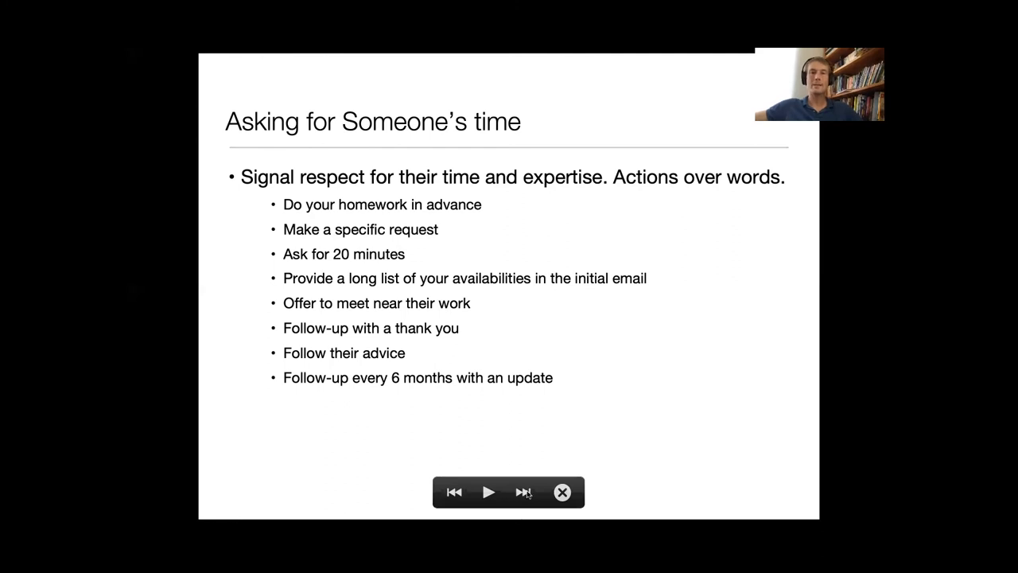
# - Advance the slideshow through the grad school slide to the Group Assignment slide
pyautogui.click(523, 492)
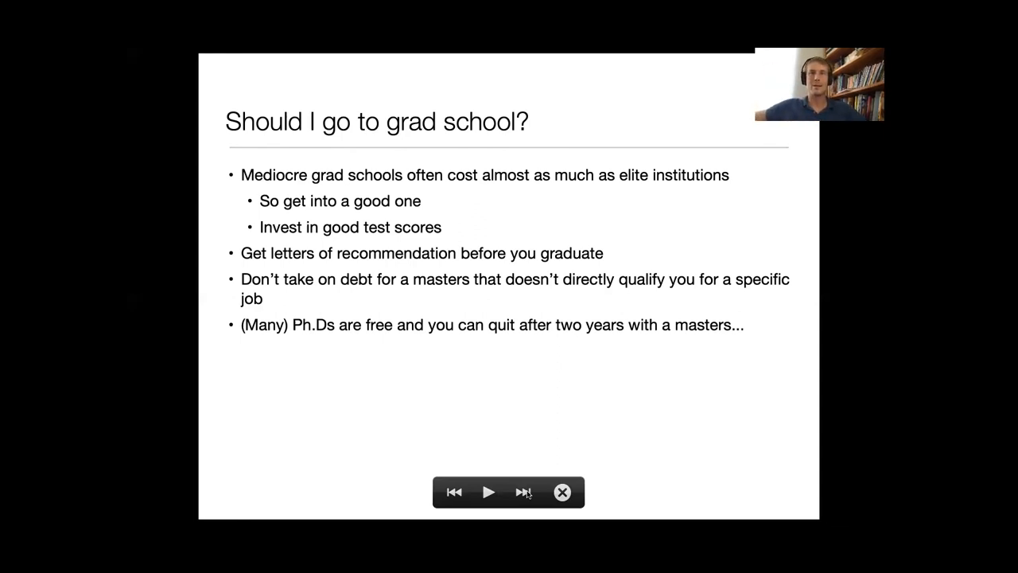
pyautogui.moveTo(480, 291)
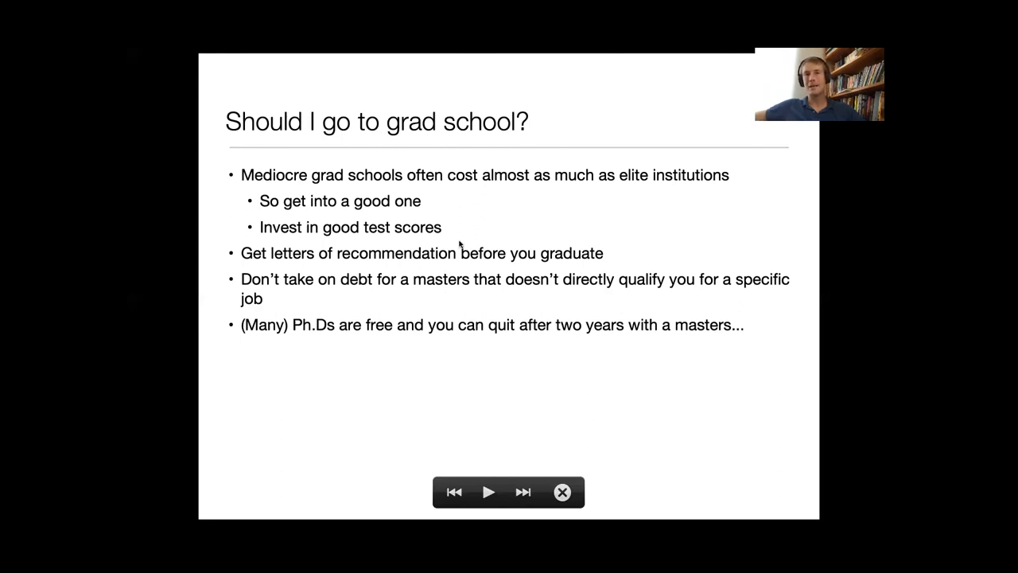
pyautogui.moveTo(630, 268)
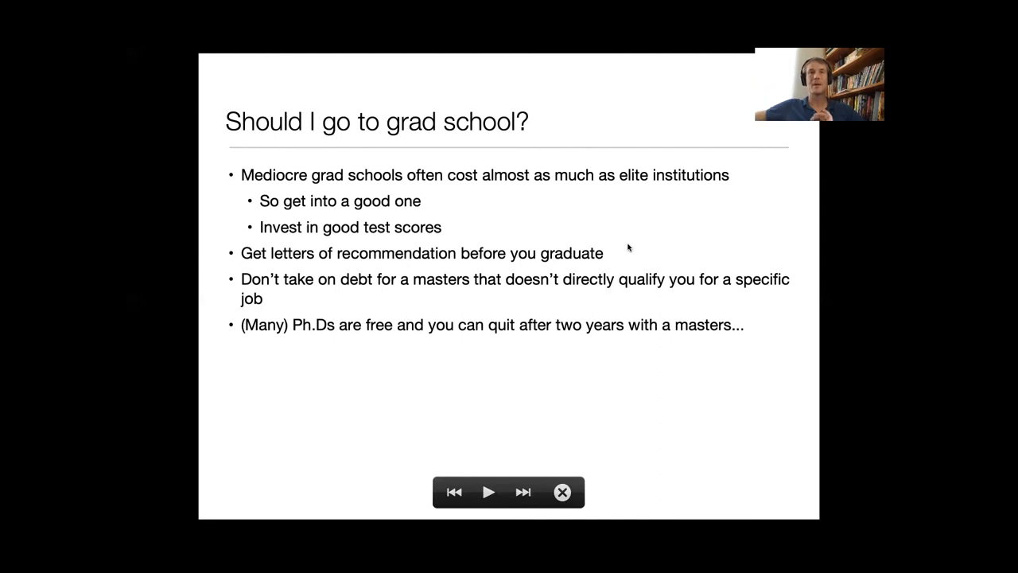
pyautogui.moveTo(448, 273)
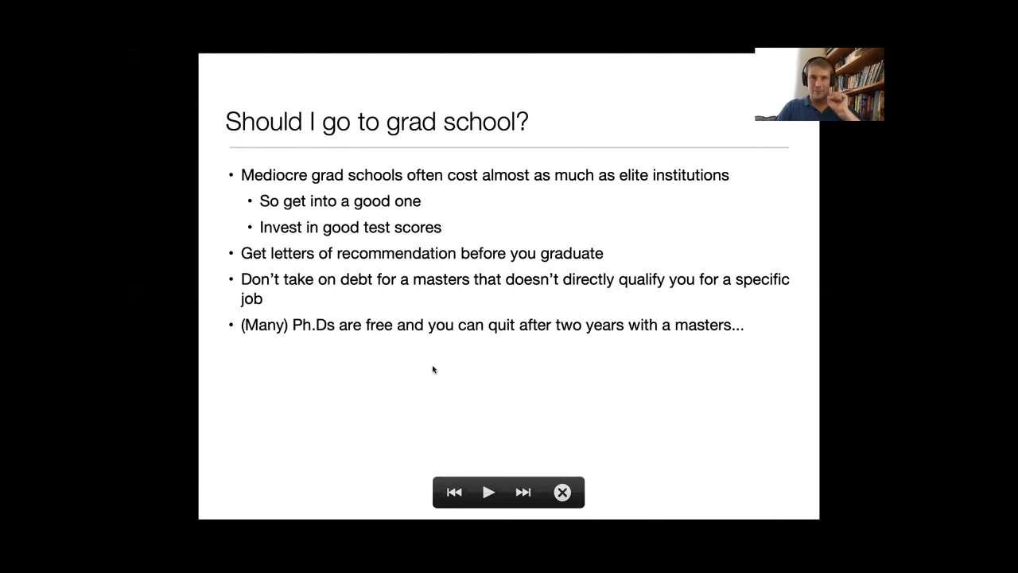
pyautogui.moveTo(557, 391)
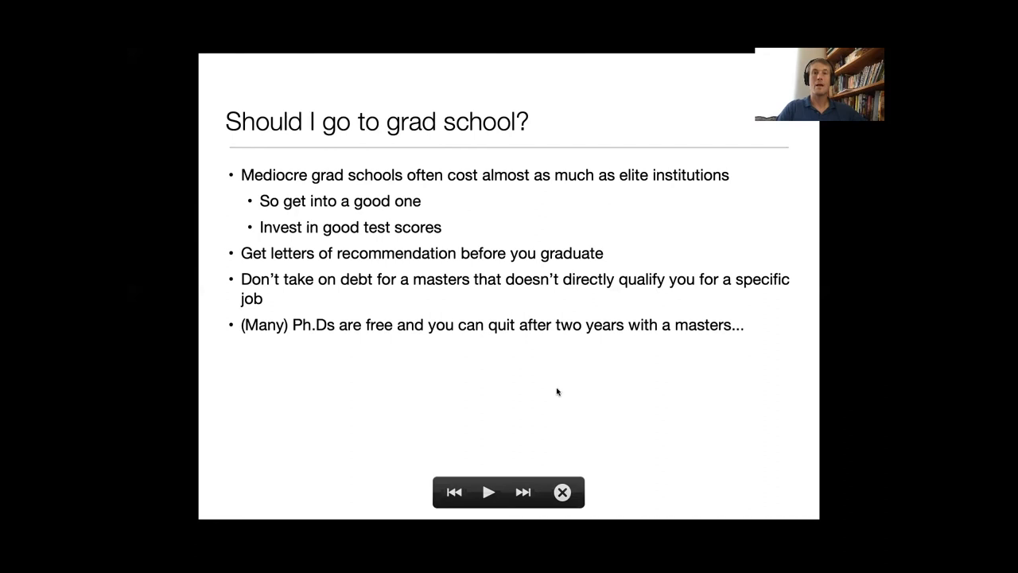
pyautogui.click(522, 492)
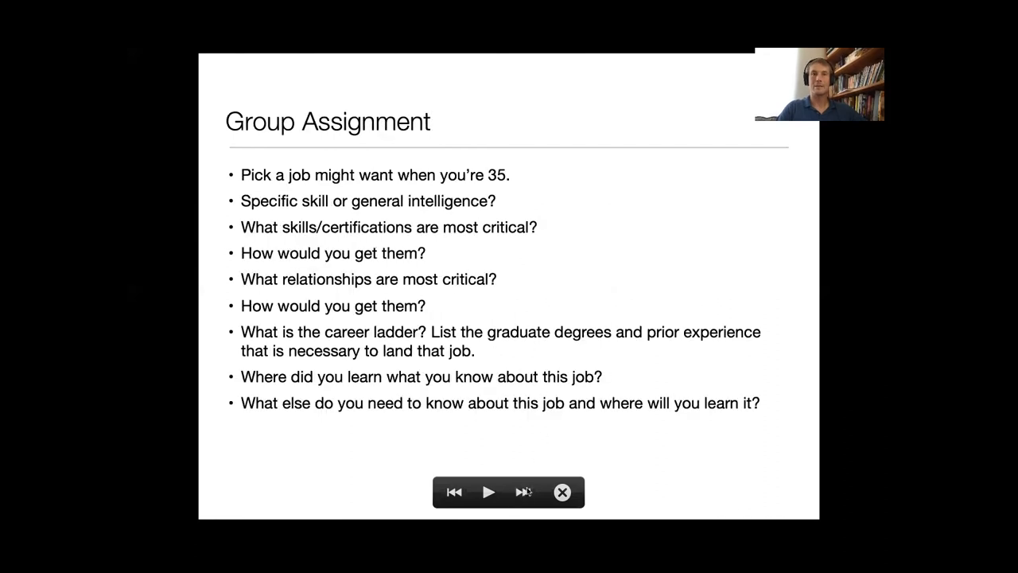